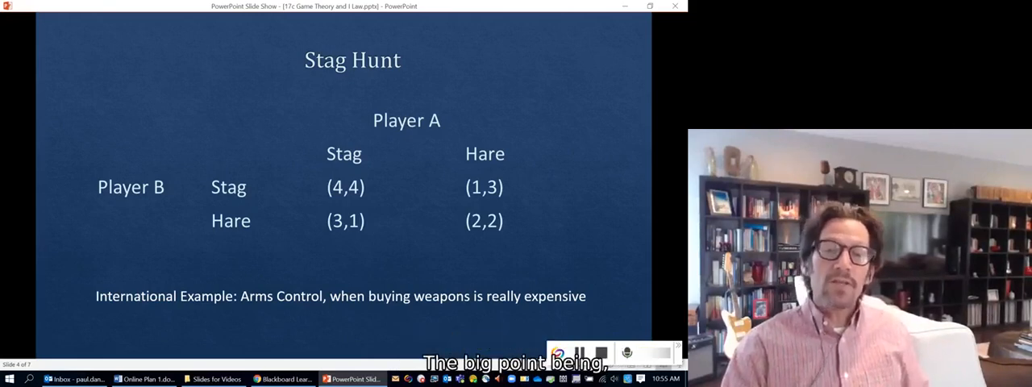
mouse_move(287, 161)
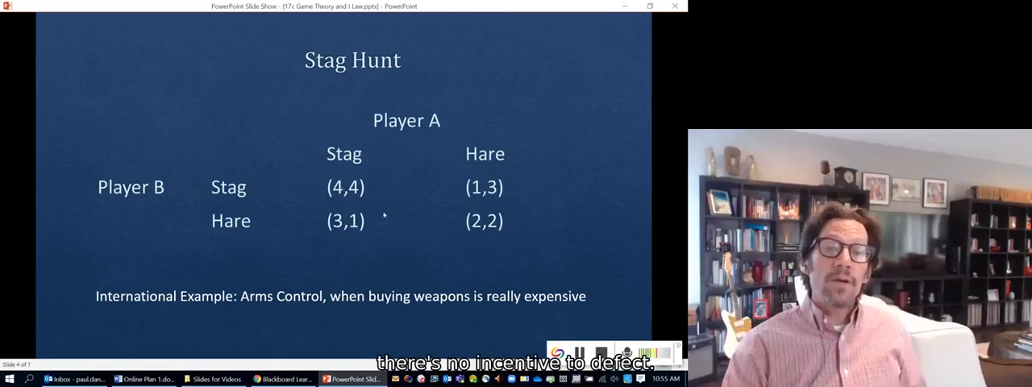
mouse_move(427, 193)
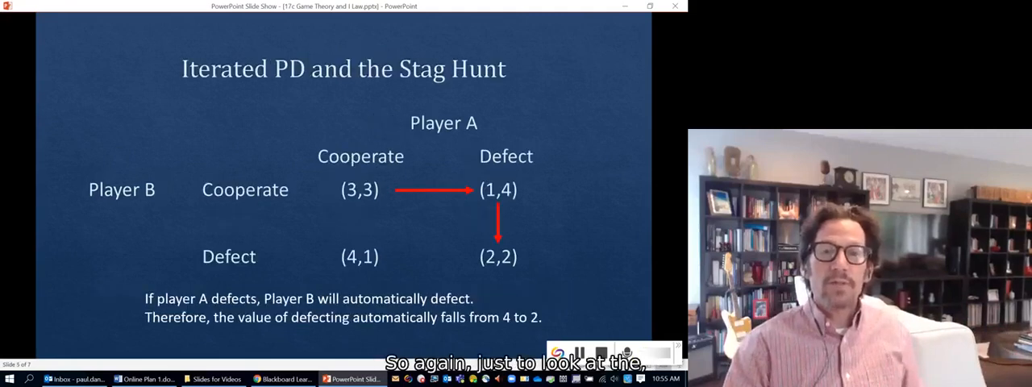
mouse_move(313, 137)
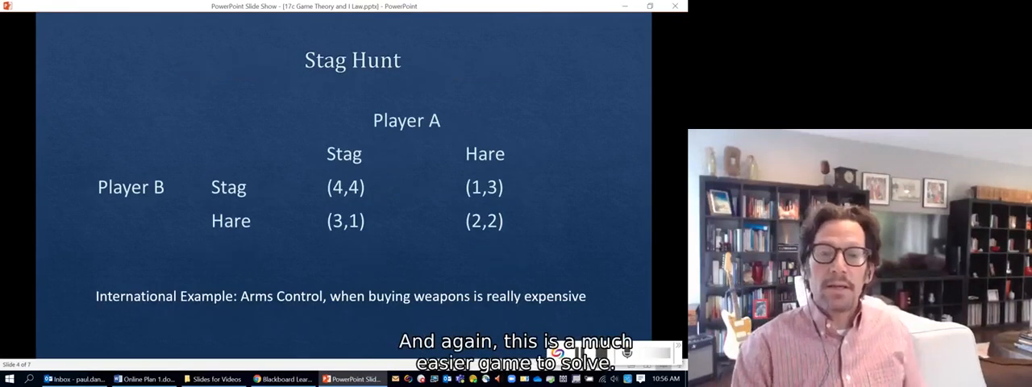
Advance the slideshow past Iterated PD and the Stag Hunt to the Battle of the Partners slide.
key(right)
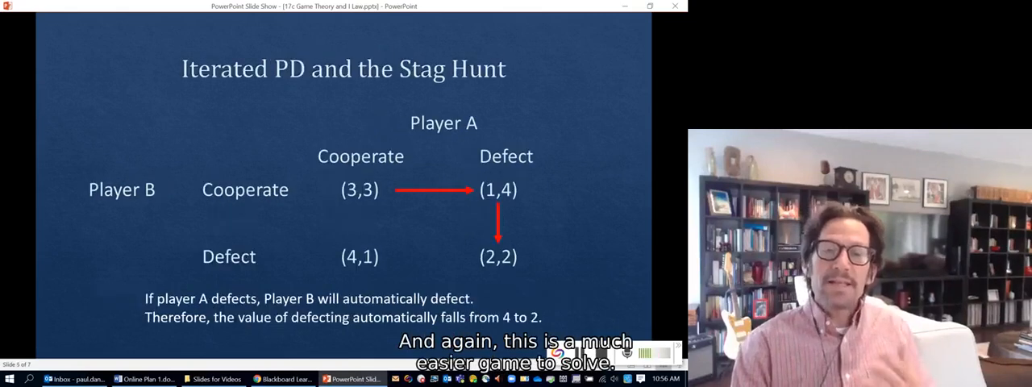
key(right)
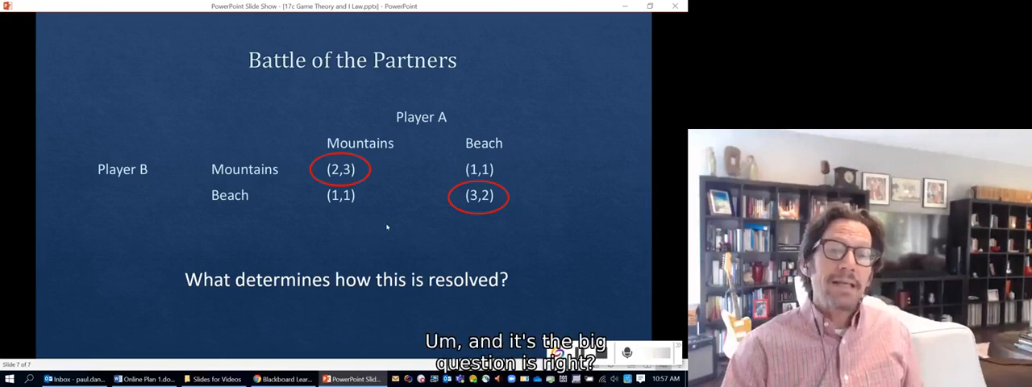
mouse_move(350, 260)
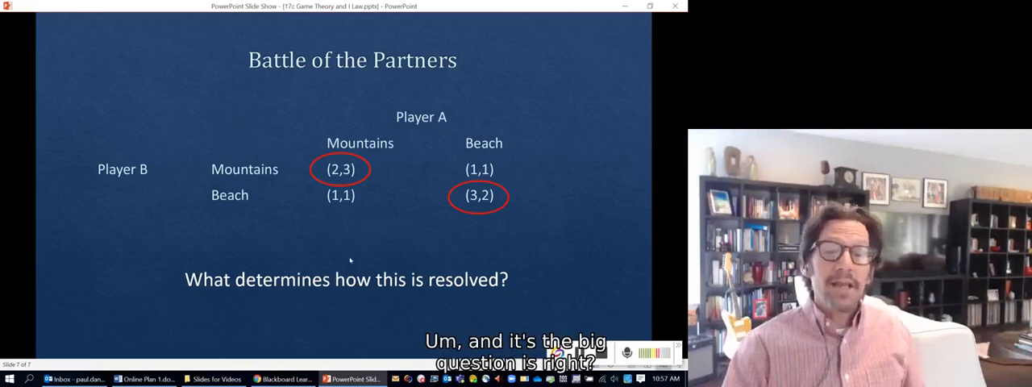